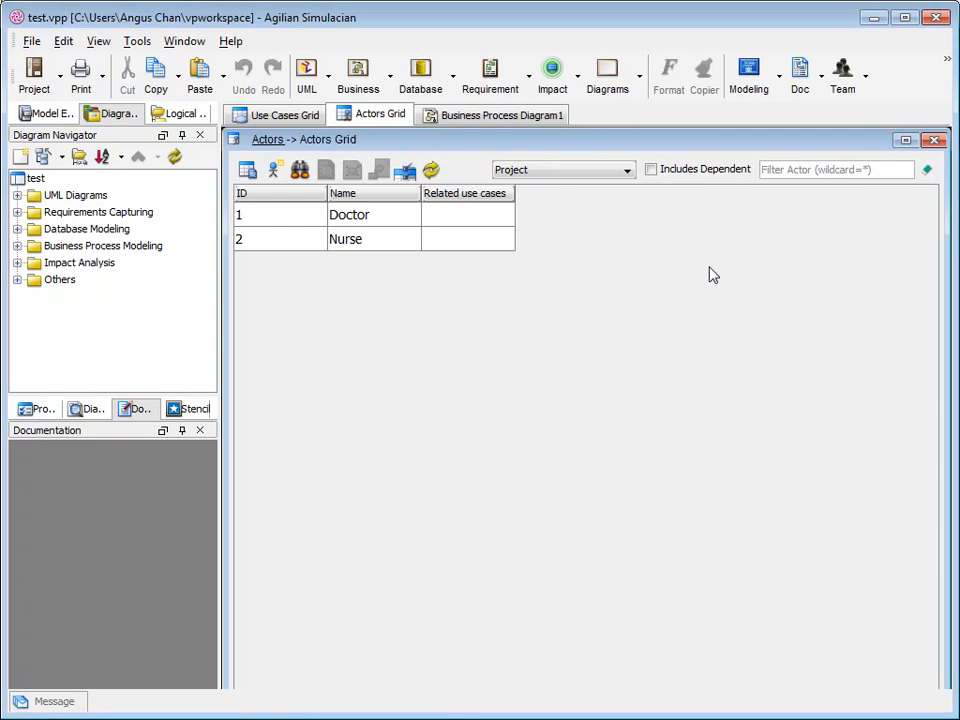
mouse_move(368, 244)
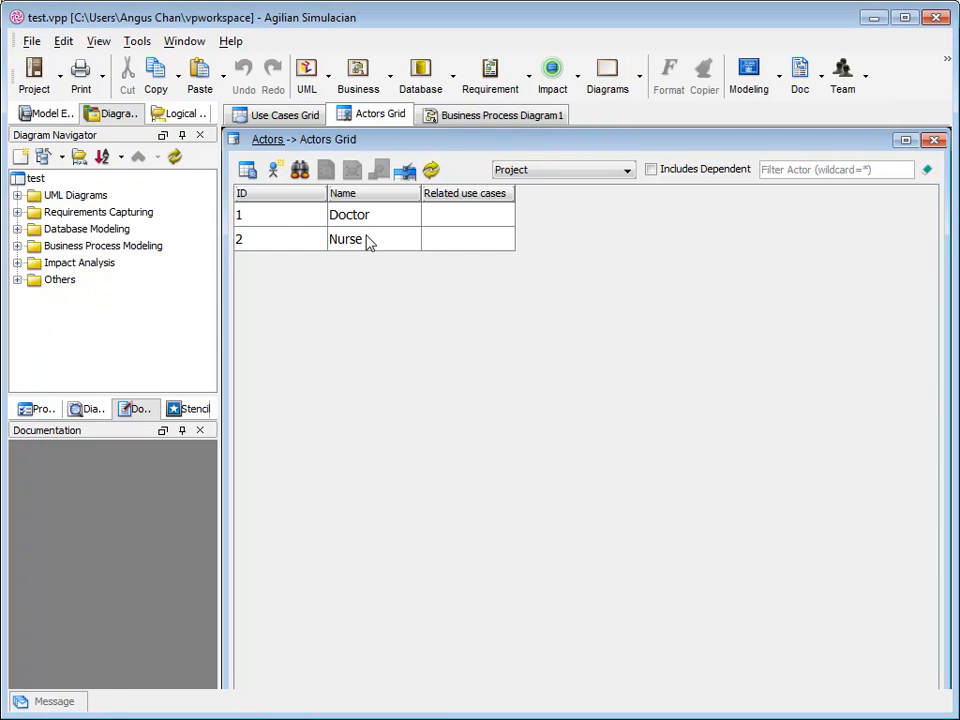
- Leave the Nurse actor row and switch to Business Process Diagram1 with Doctor and Nurse lanes
double_click(348, 238)
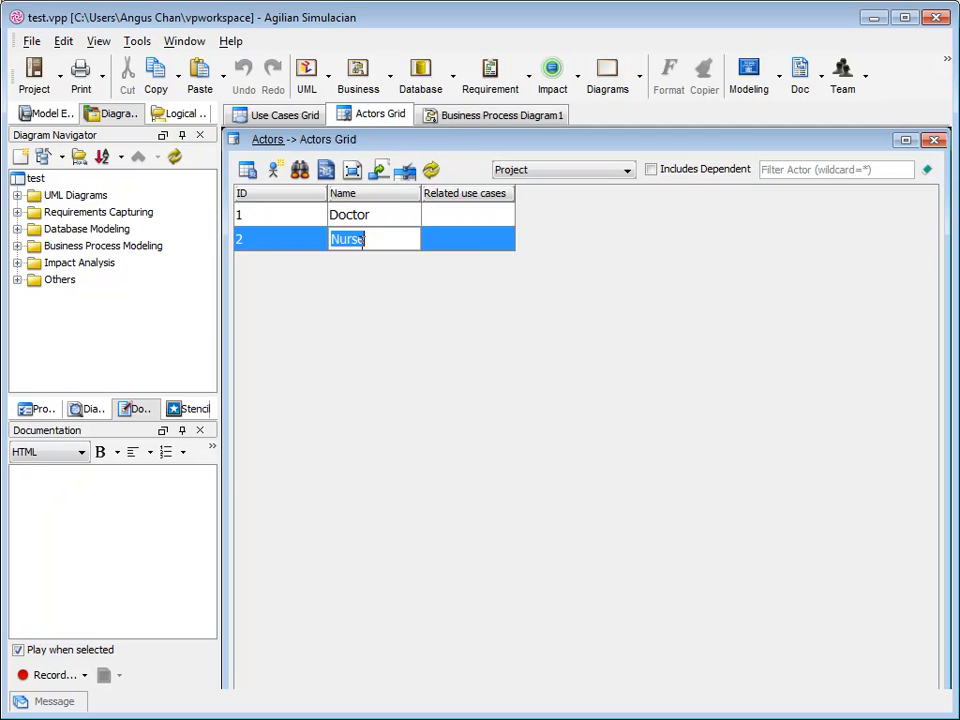
left_click(492, 114)
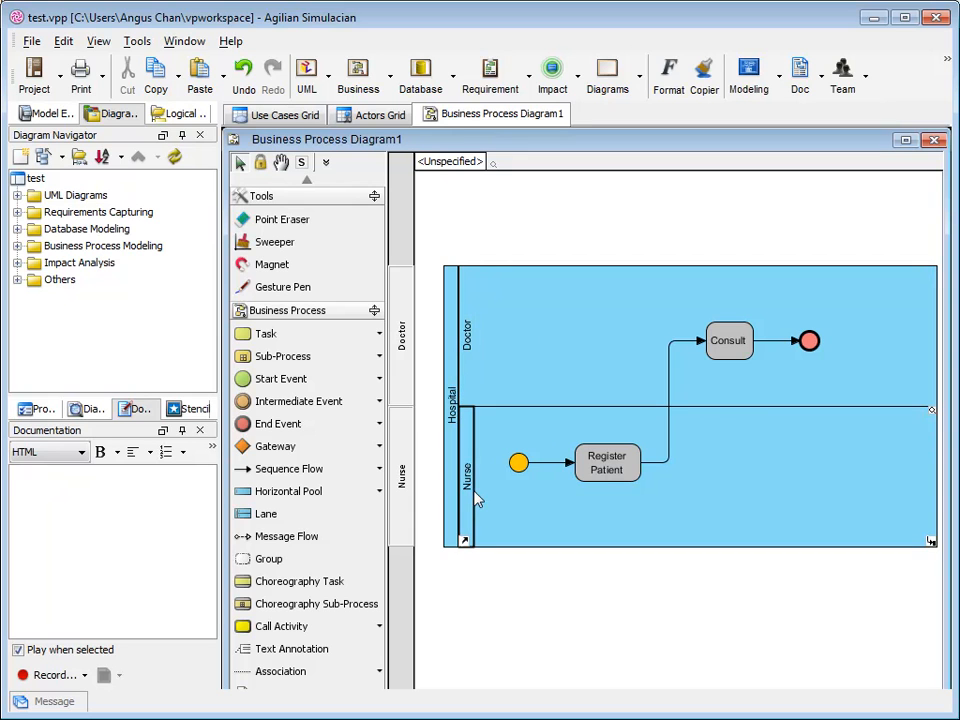
- Reach the Utilities menu on the Hospital diagram background to locate Transit to Use Case Diagram
left_click(608, 462)
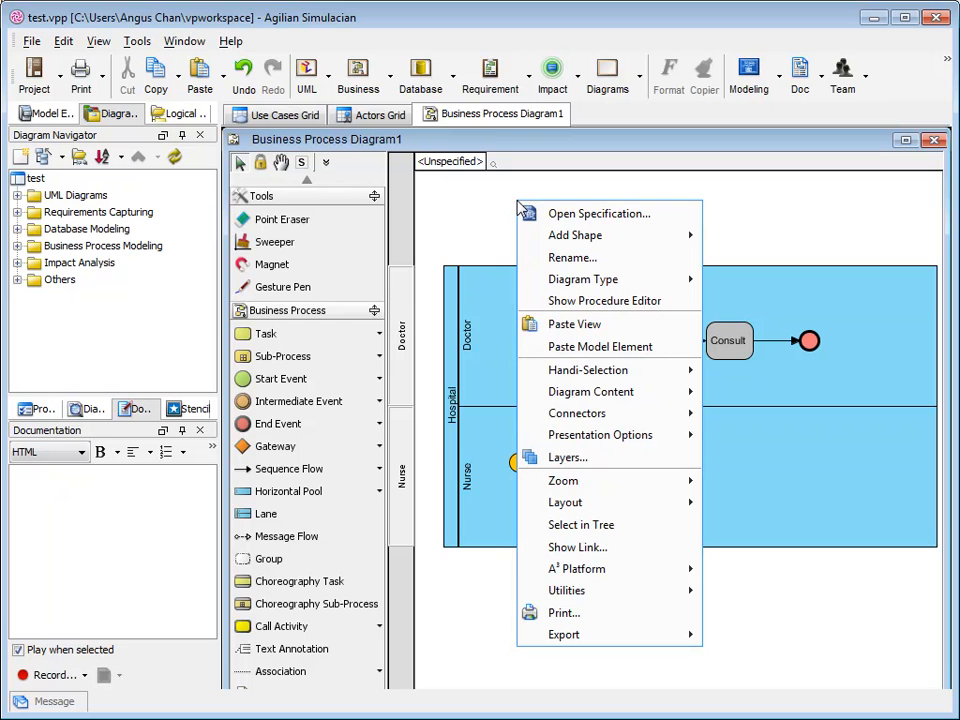
mouse_move(566, 590)
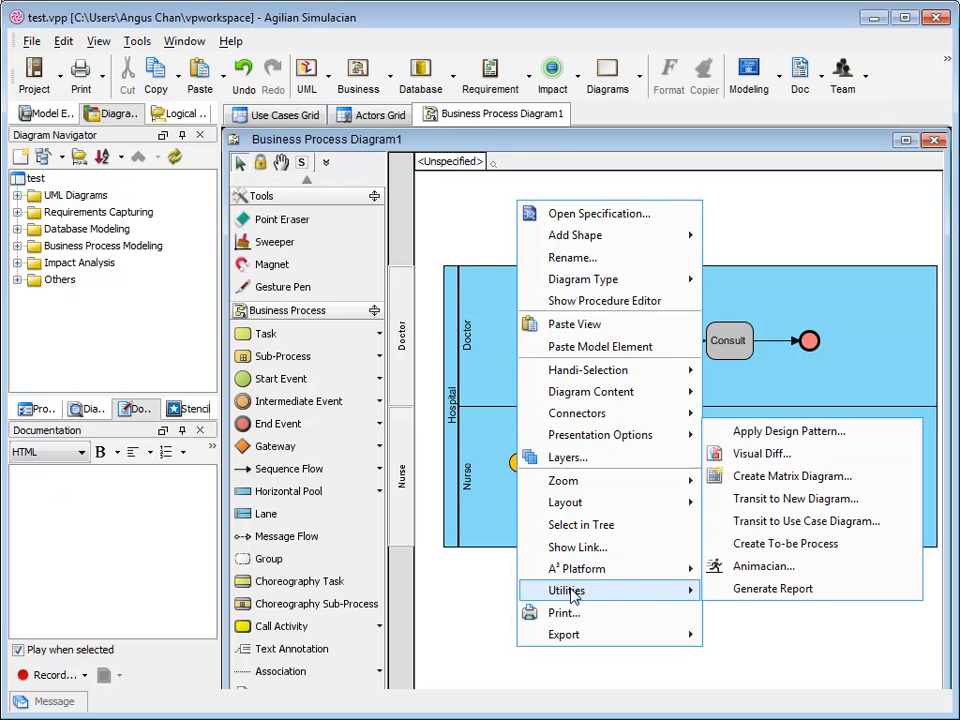
mouse_move(784, 544)
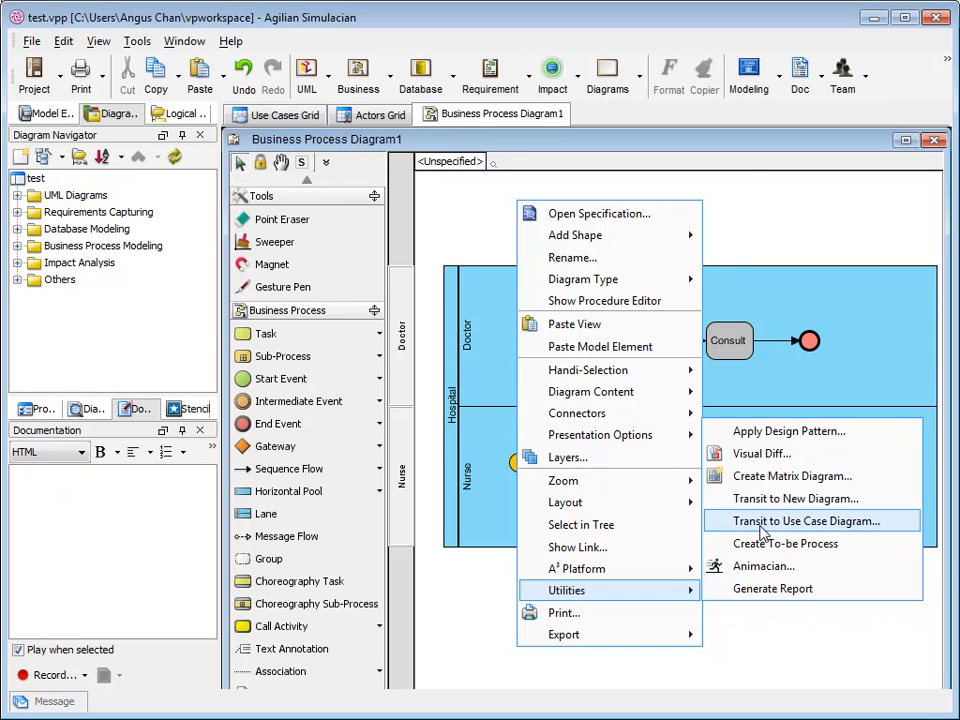
- Transit the Register Patient and Consult tasks to use cases, opening Register Patient's specification
left_click(808, 520)
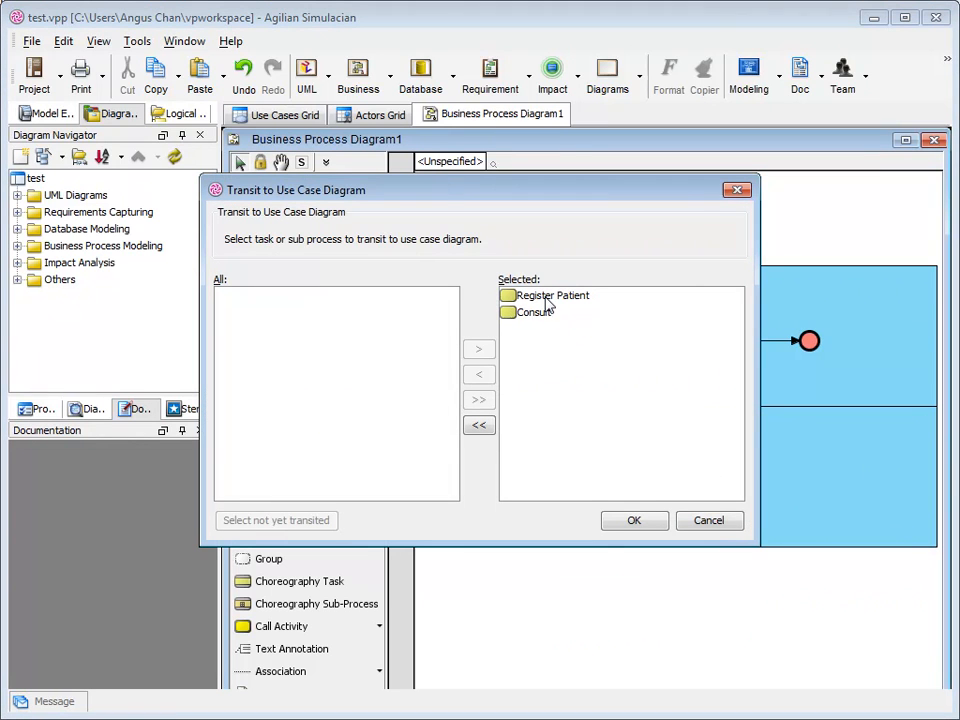
left_click(536, 312)
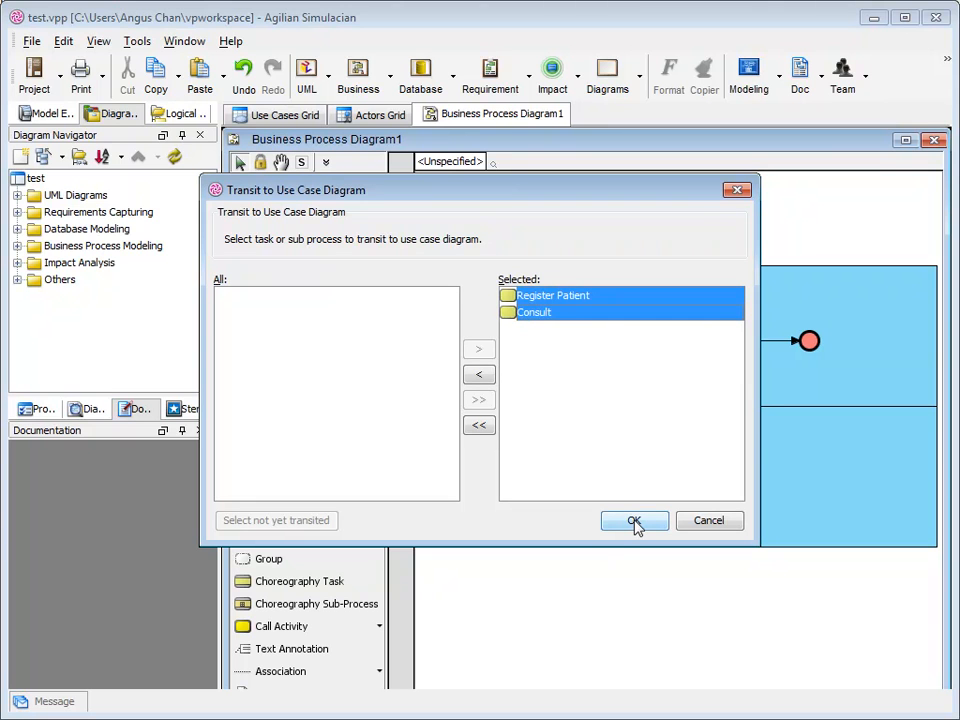
left_click(636, 520)
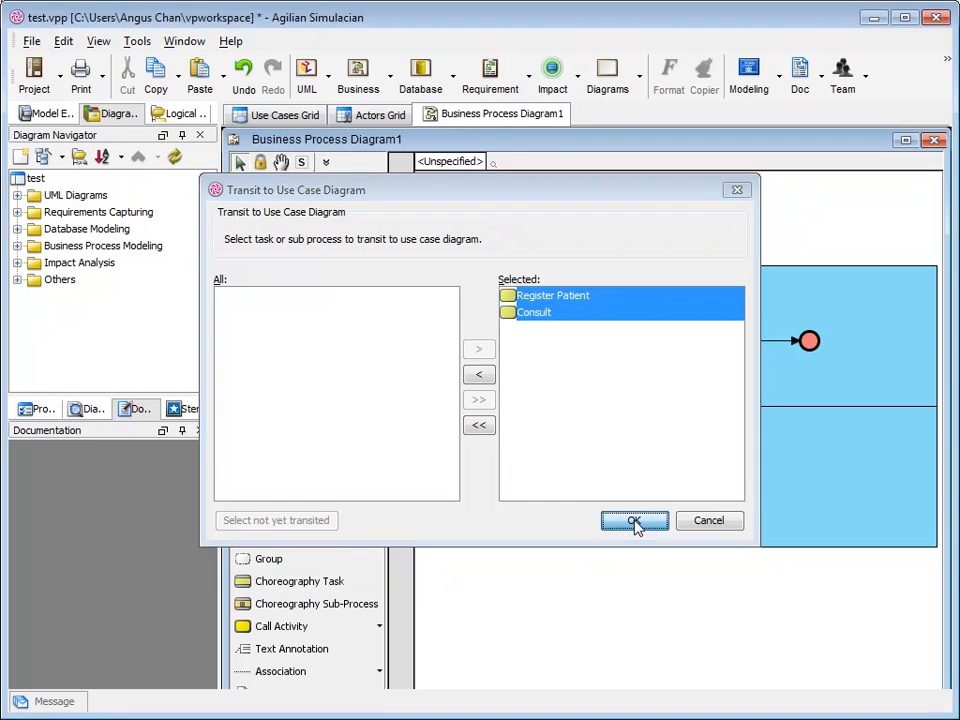
left_click(636, 520)
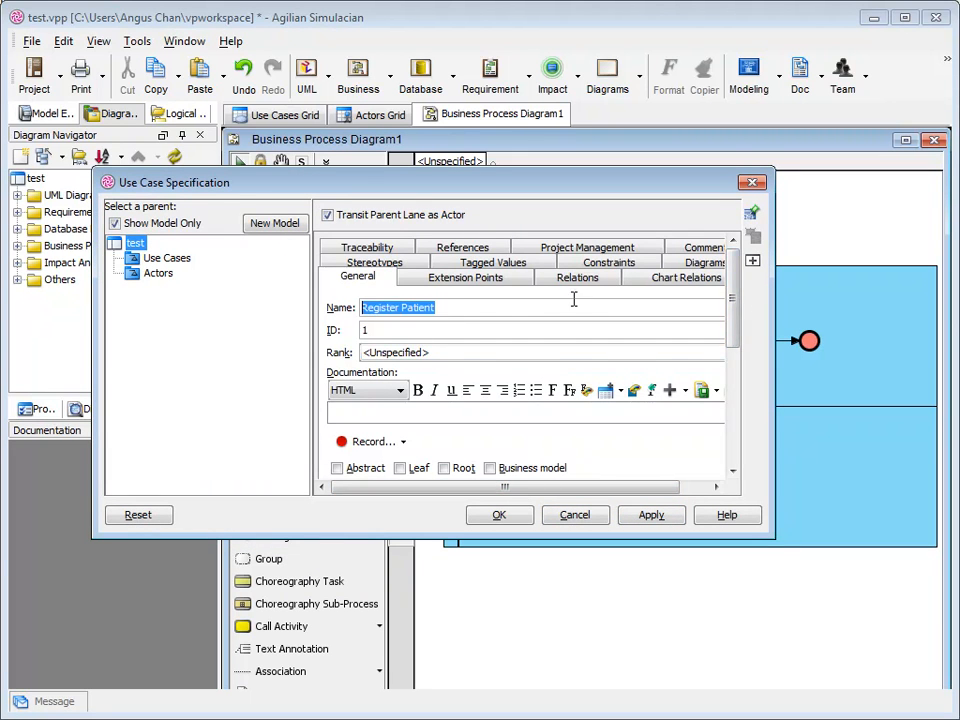
- Review the Register Patient specification, keeping Transit Parent Lane as Actor, and move the dialog aside
scroll("down", 3)
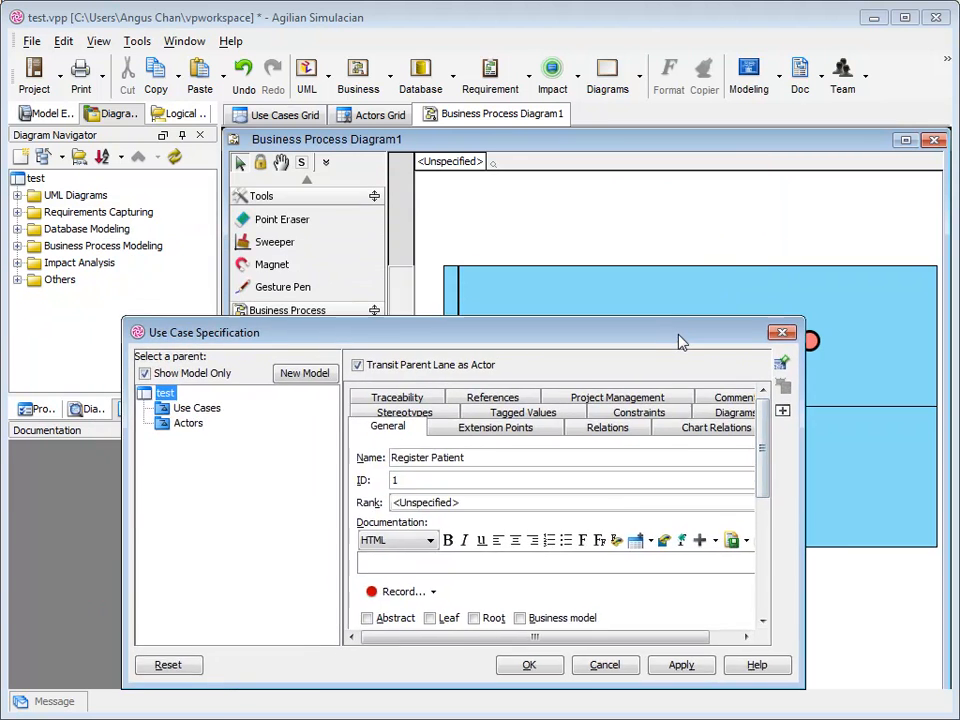
left_click_drag(680, 332, 724, 258)
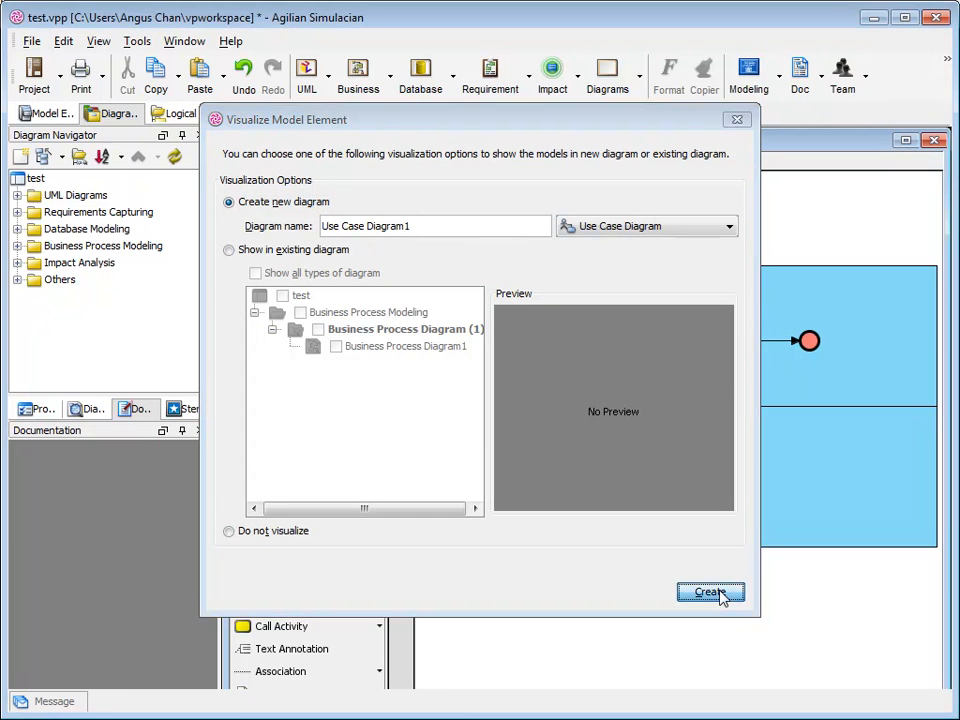
- Create Use Case Diagram1 so Doctor links to Consult and Nurse to Register Patient
left_click(712, 592)
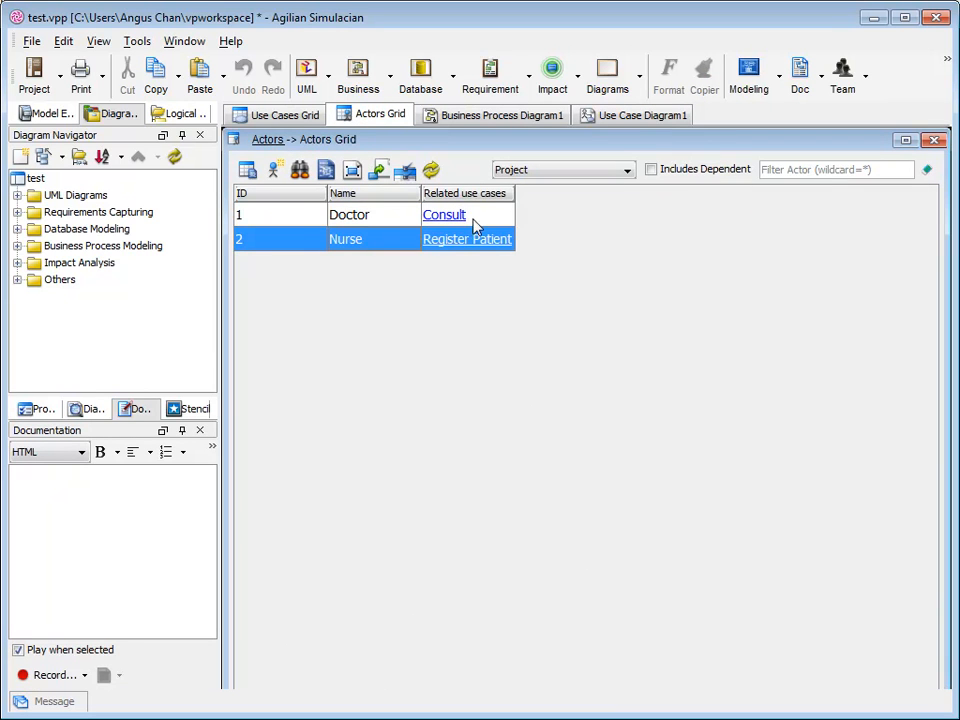
mouse_move(536, 204)
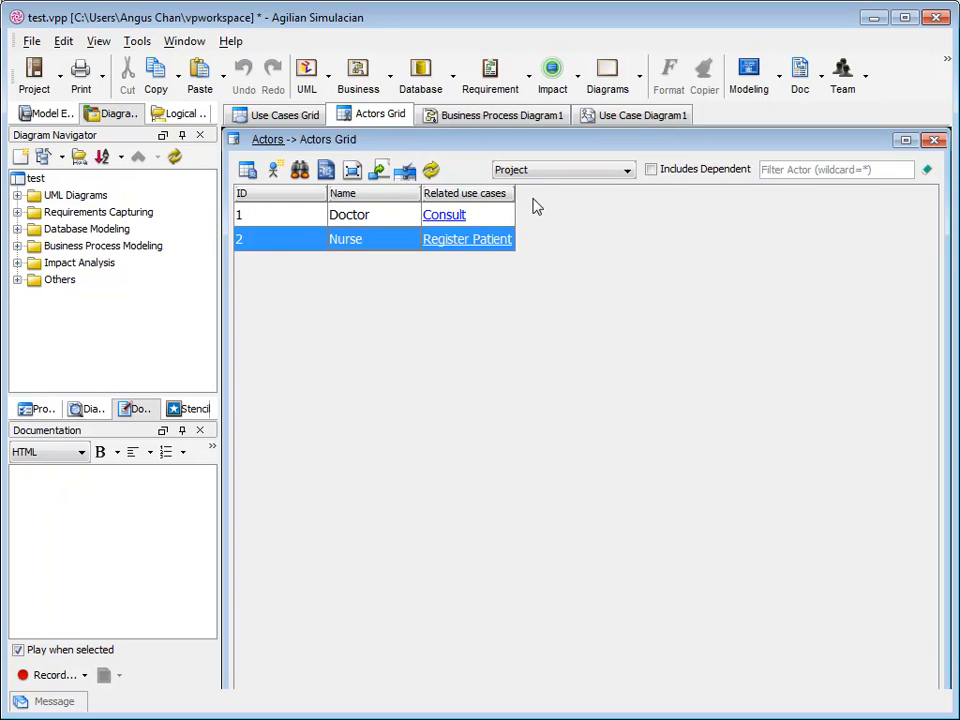